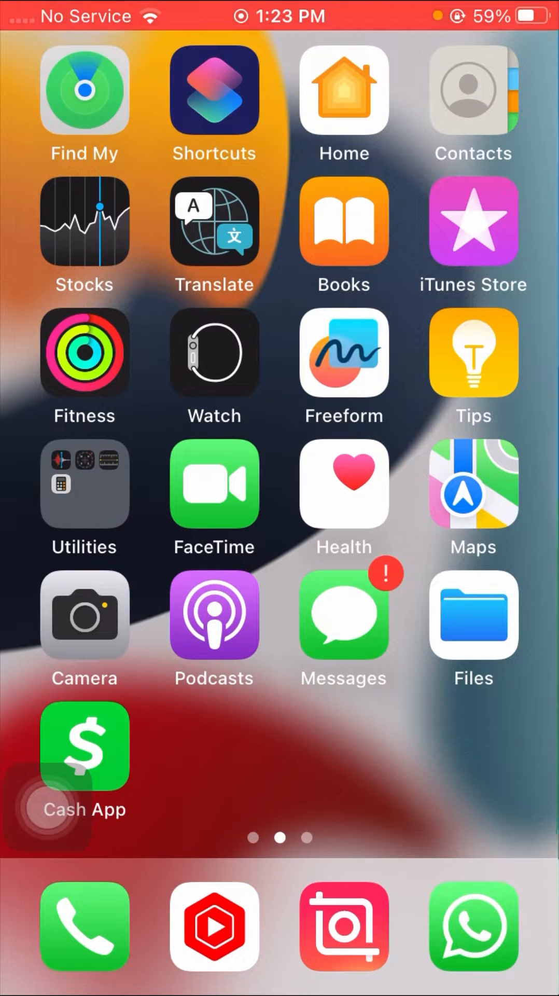
- Browse the Home Screen pages in jiggle mode and return to the first page
left_click(82, 746)
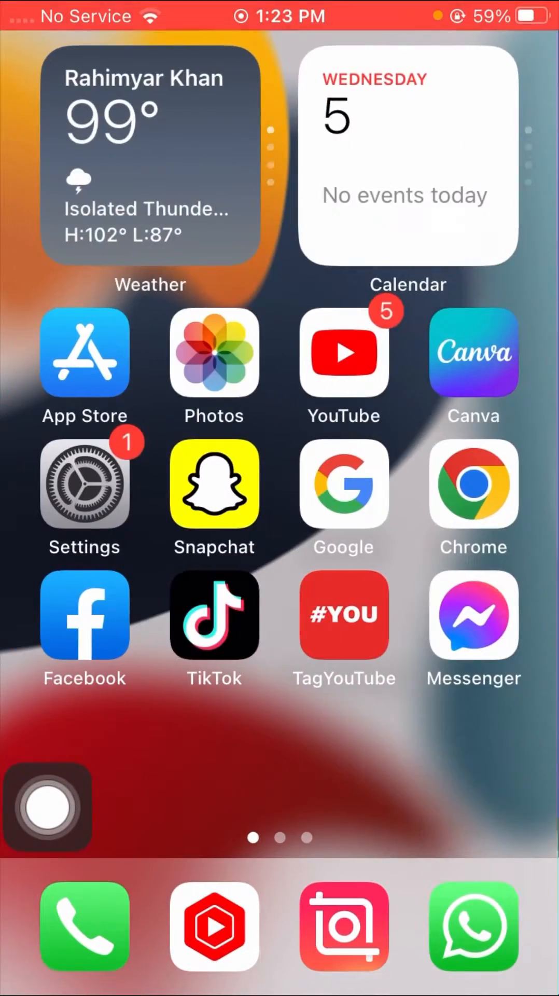
scroll("left", 3)
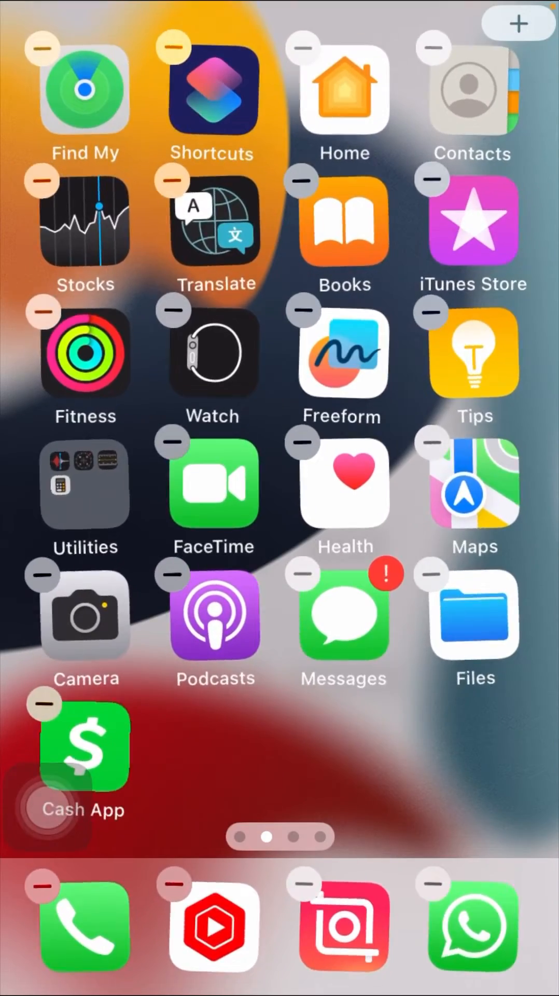
scroll("left", 3)
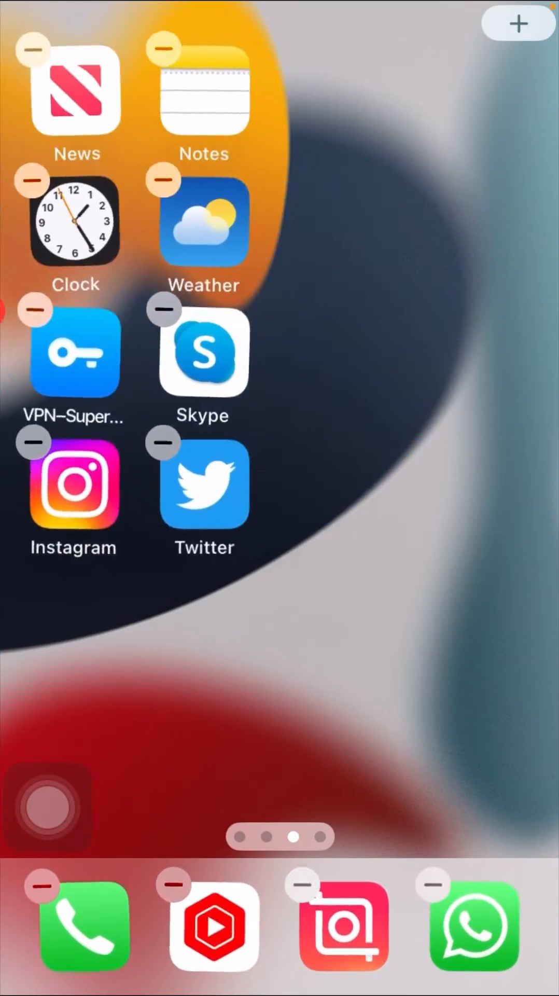
scroll("left", 3)
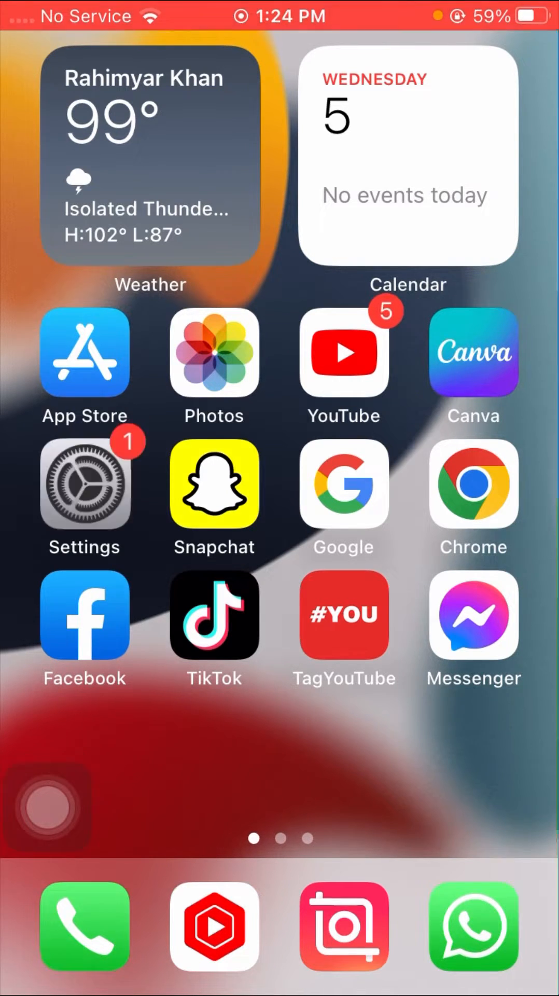
- Turn Wi-Fi off and back on in Settings
left_click(84, 491)
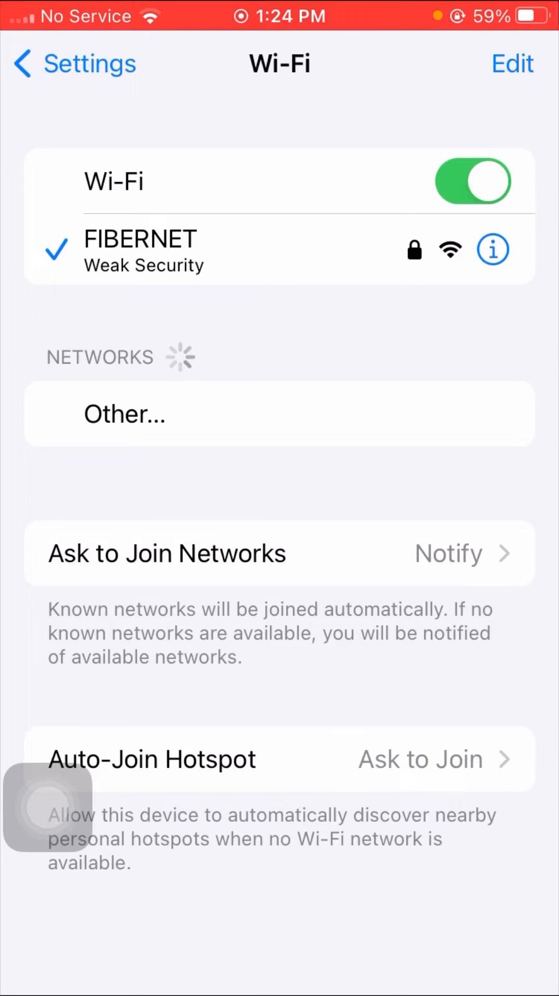
left_click(478, 181)
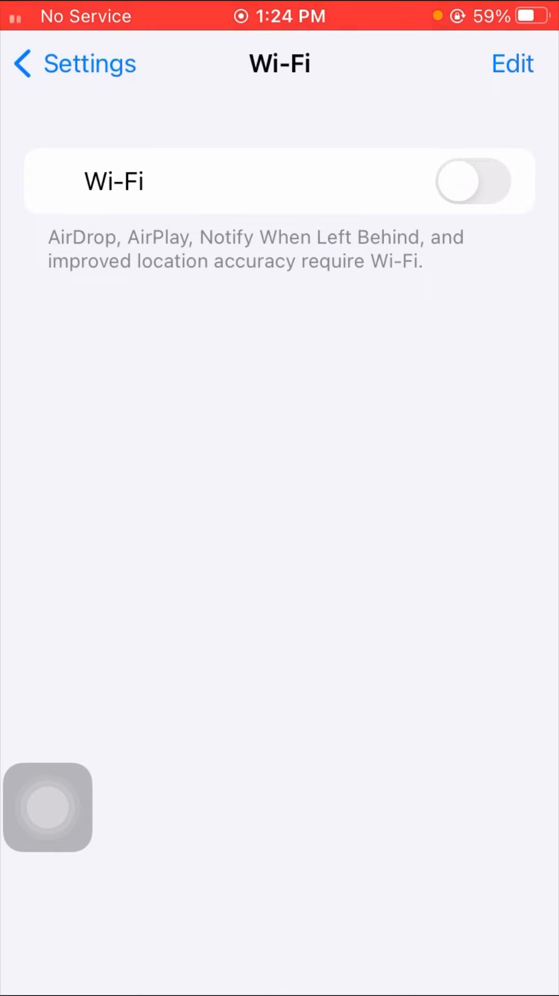
left_click(477, 180)
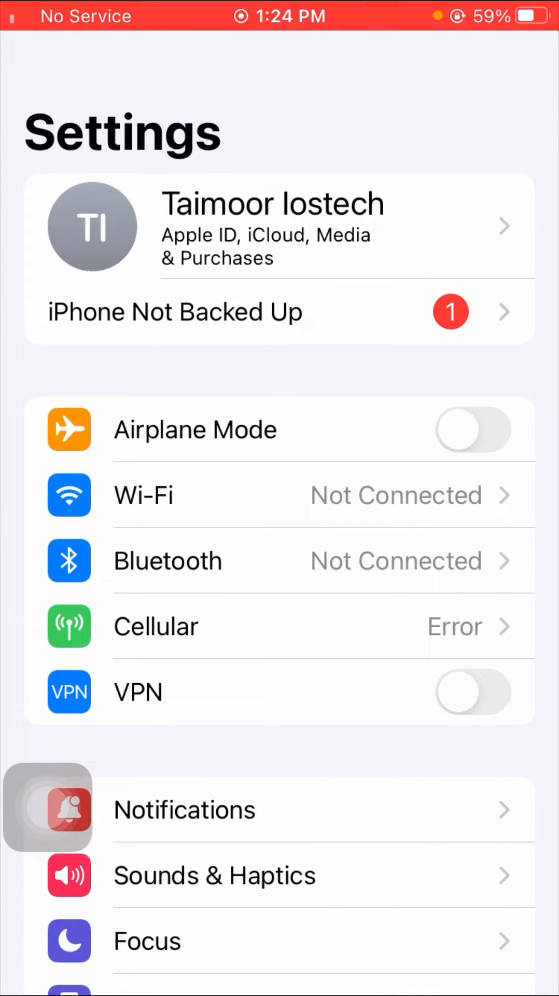
- Confirm Date & Time is set automatically with Islamabad time zone, then reopen Settings
scroll("down", 3)
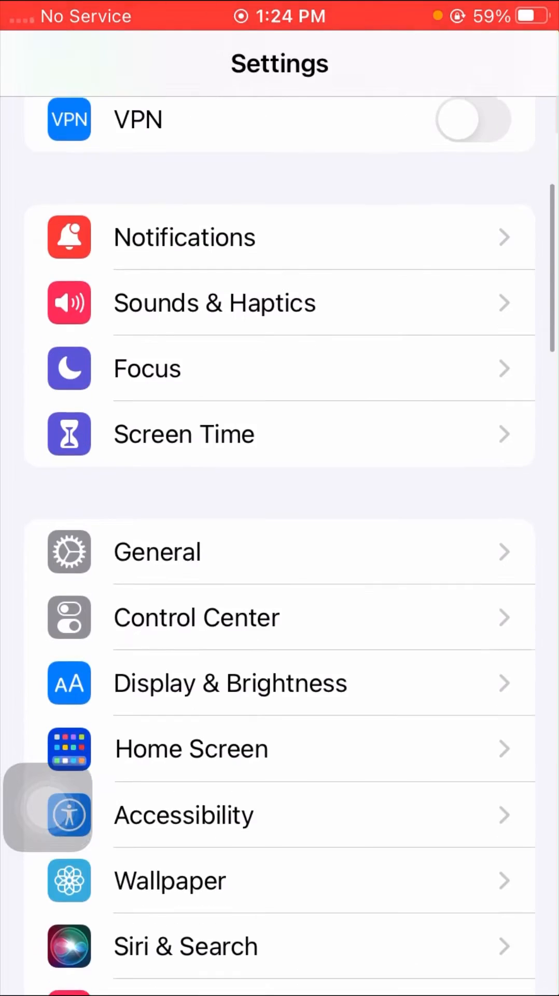
scroll("down", 3)
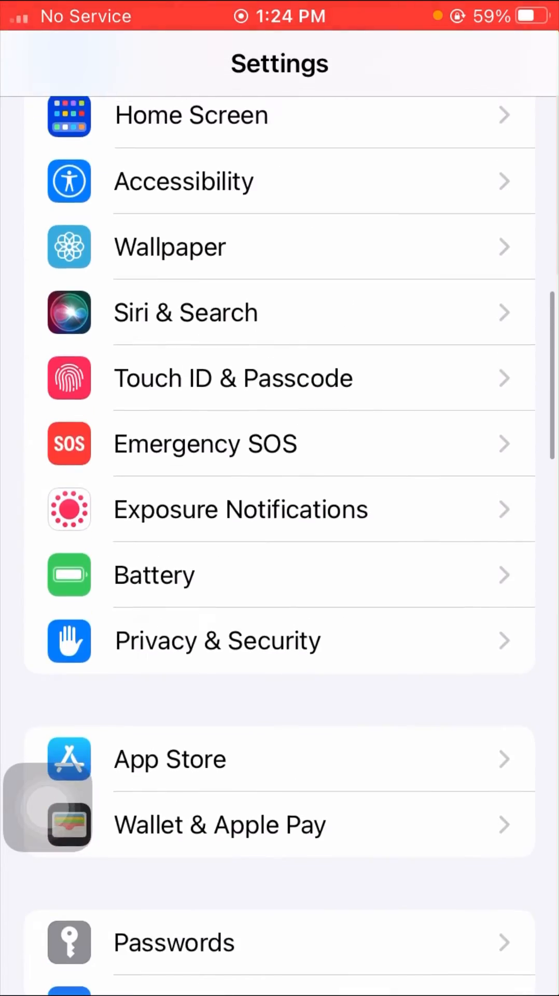
scroll("down", 3)
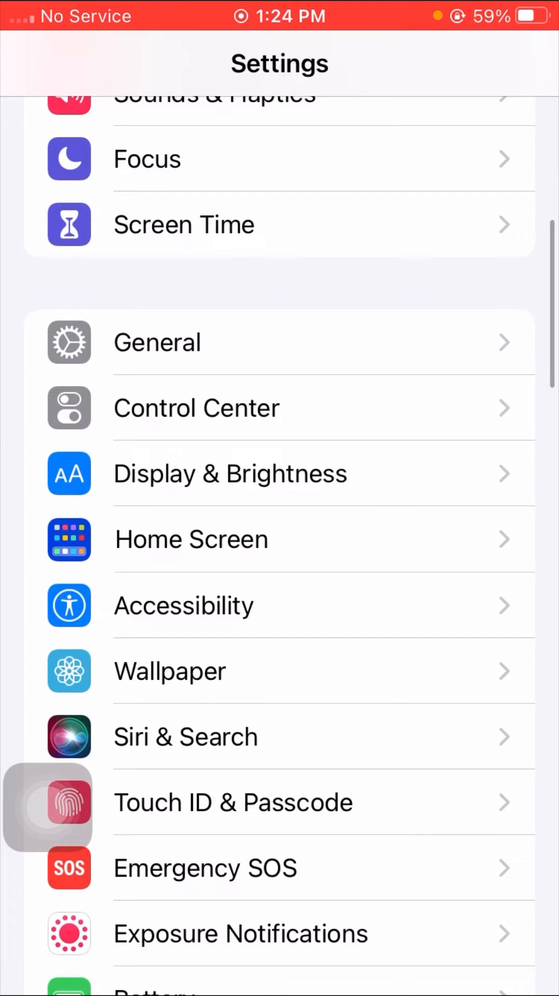
left_click(157, 343)
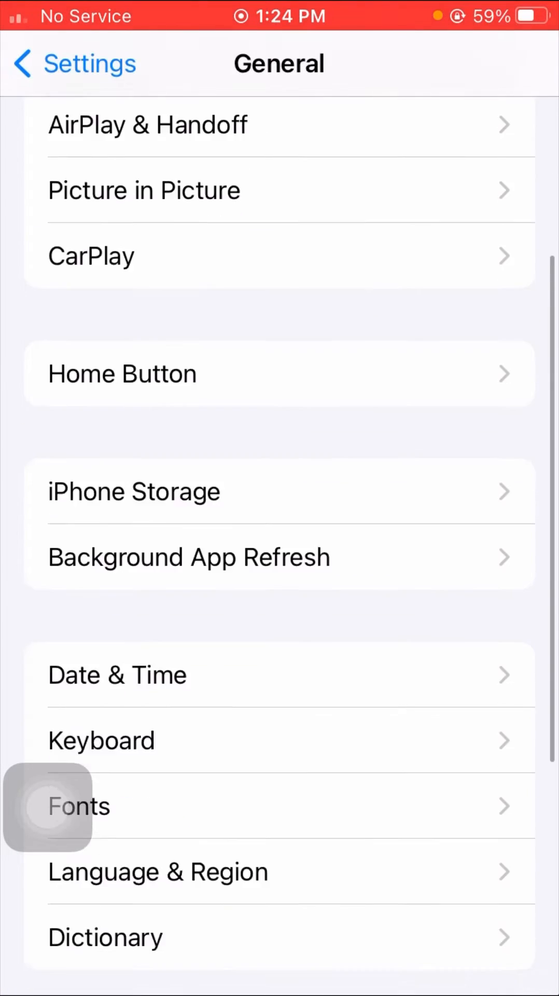
scroll("down", 3)
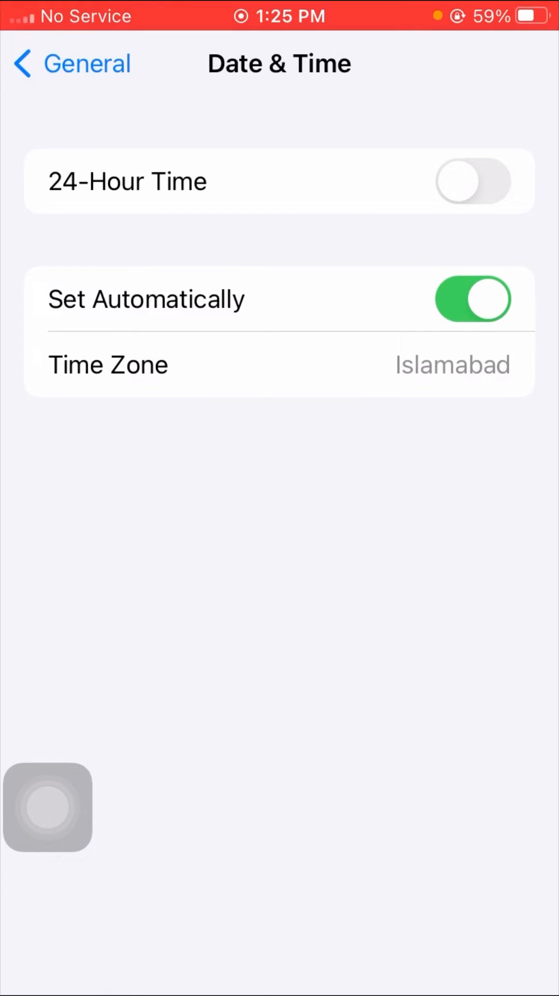
left_click(473, 303)
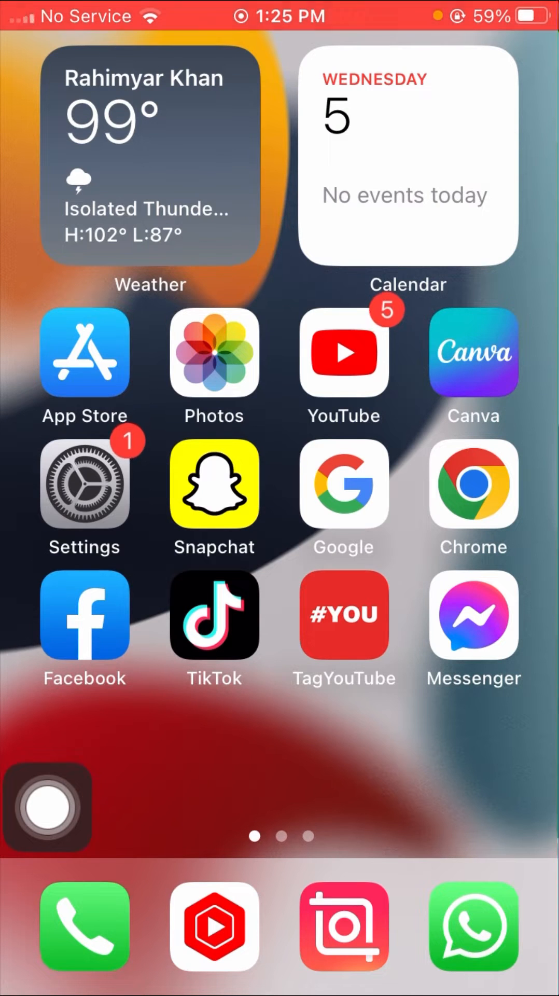
left_click(84, 490)
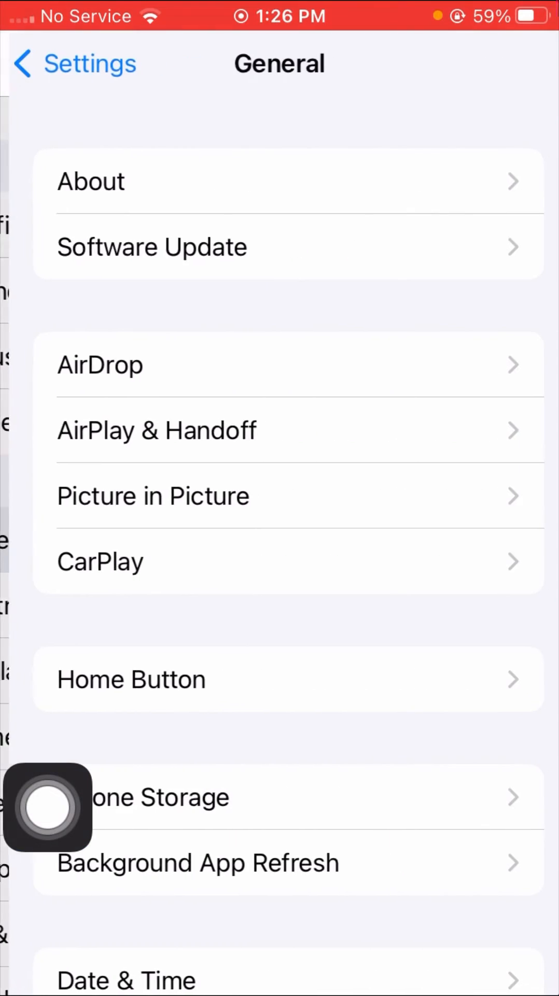
- Open Transfer or Reset iPhone and bring up the Reset options
scroll("down", 3)
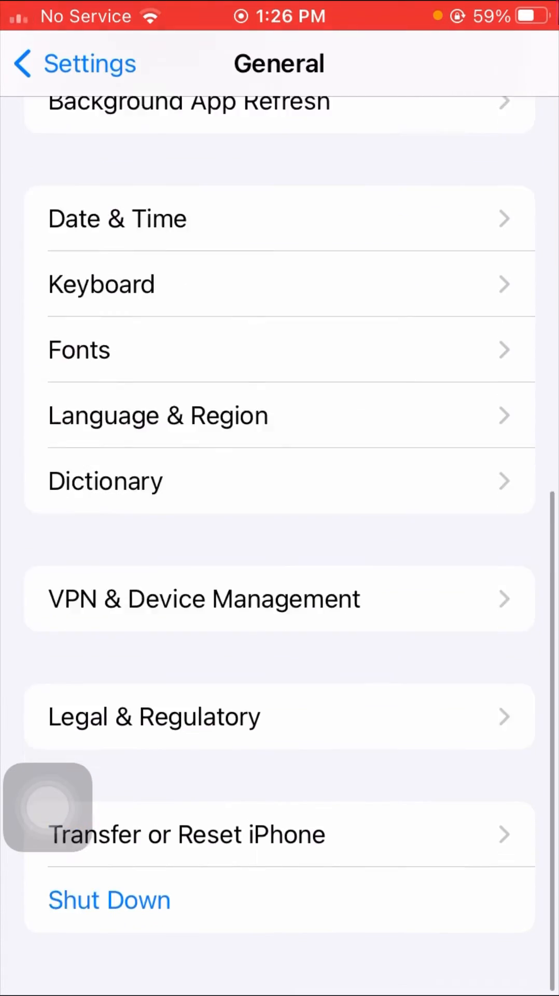
left_click(186, 834)
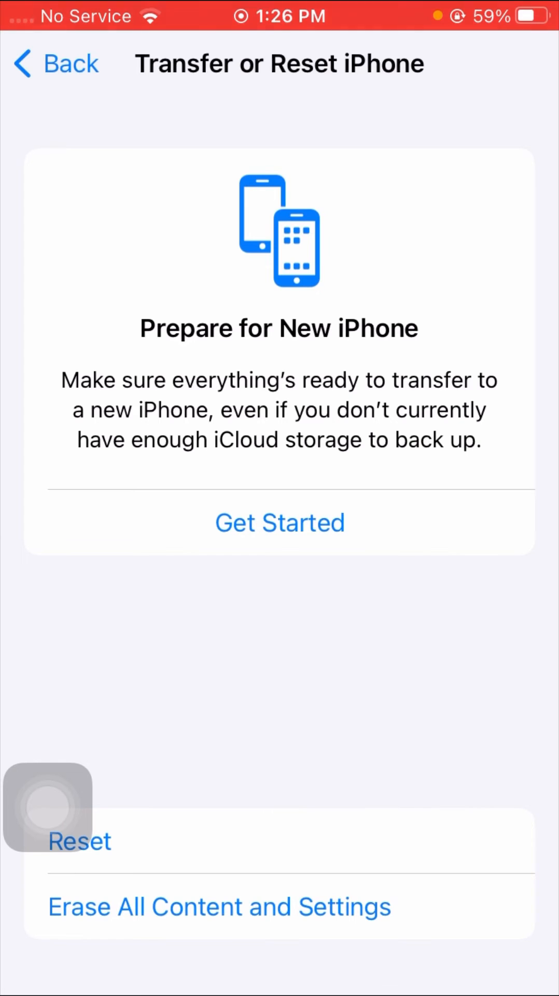
left_click(80, 840)
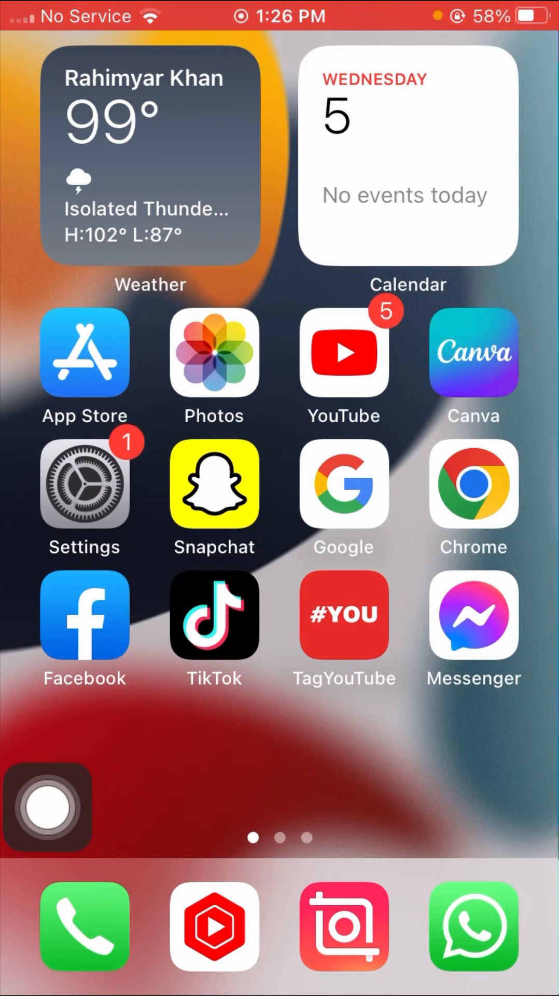
left_click(83, 489)
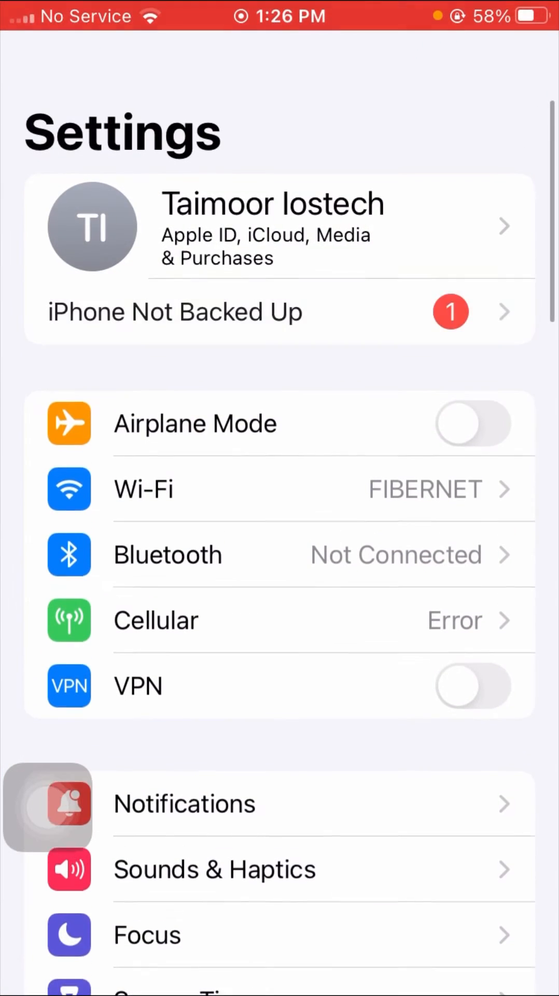
scroll("down", 3)
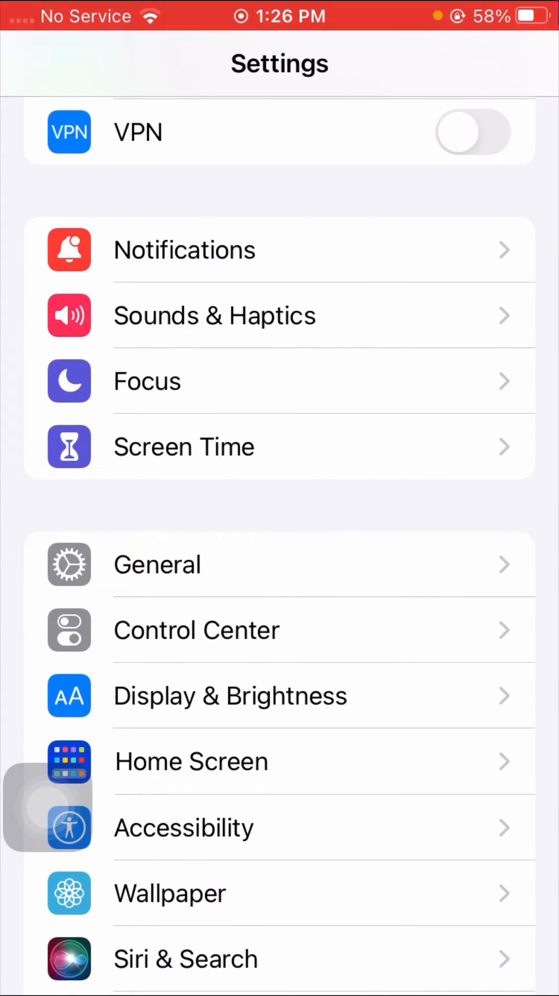
left_click(156, 564)
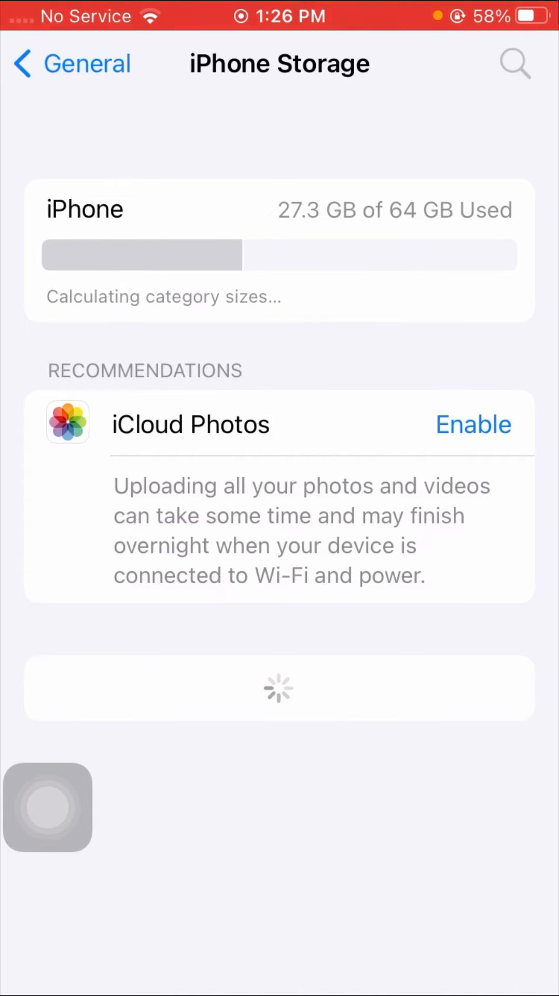
scroll("down", 3)
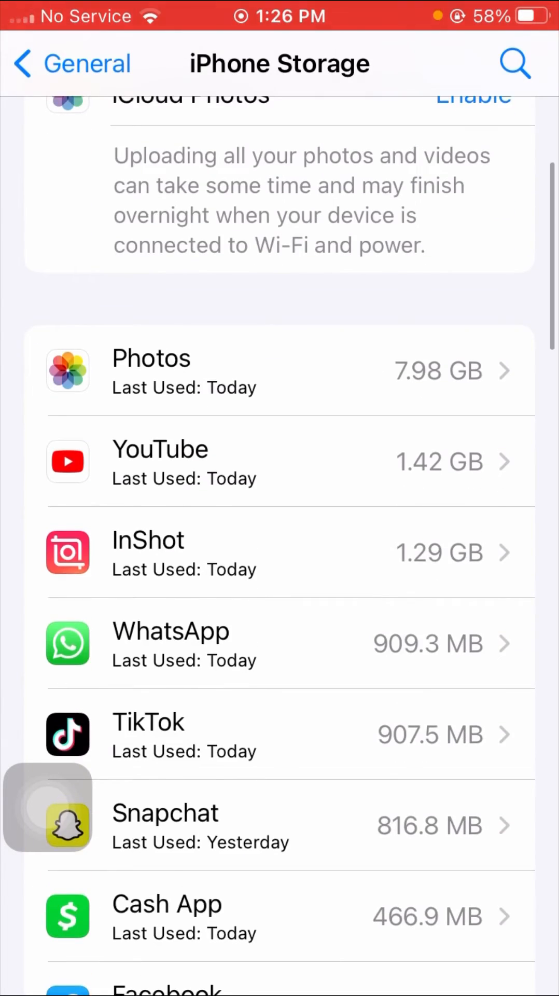
scroll("down", 3)
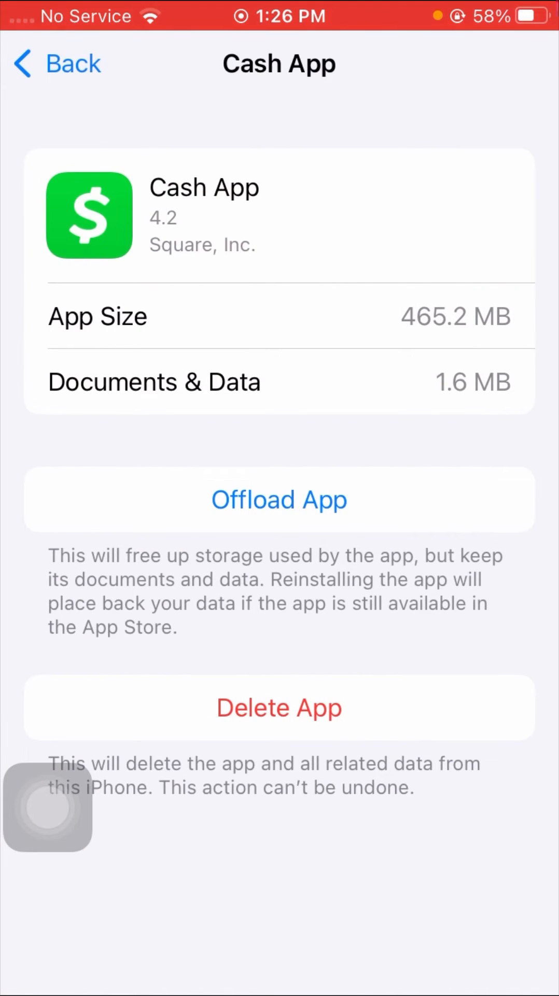
- Offload Cash App keeping its data, then show the Home Screen's second page
left_click(279, 499)
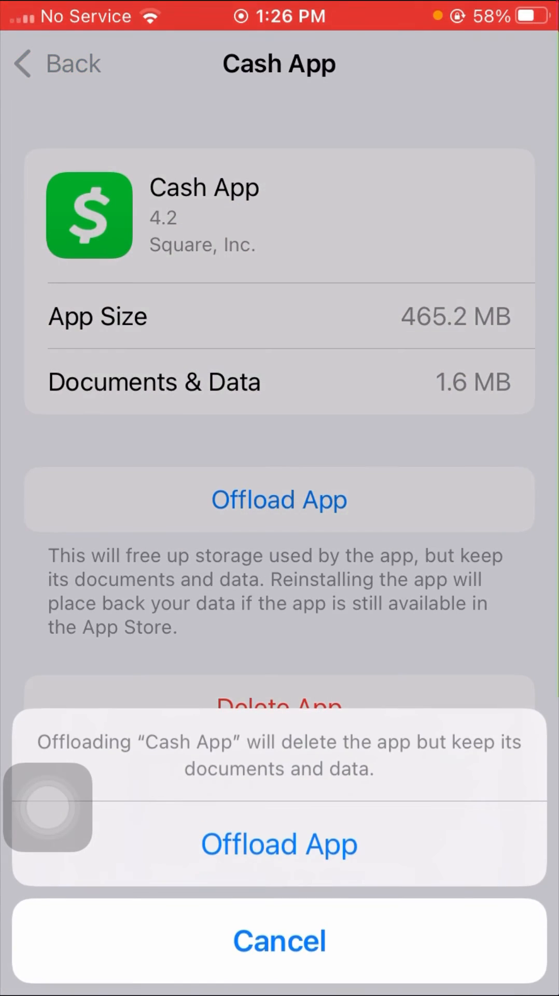
left_click(279, 939)
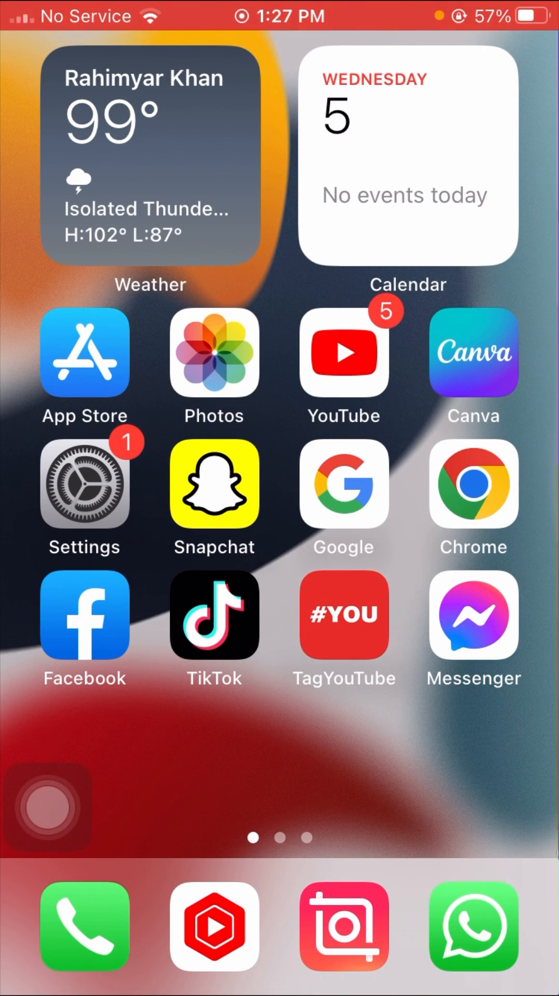
scroll("left", 3)
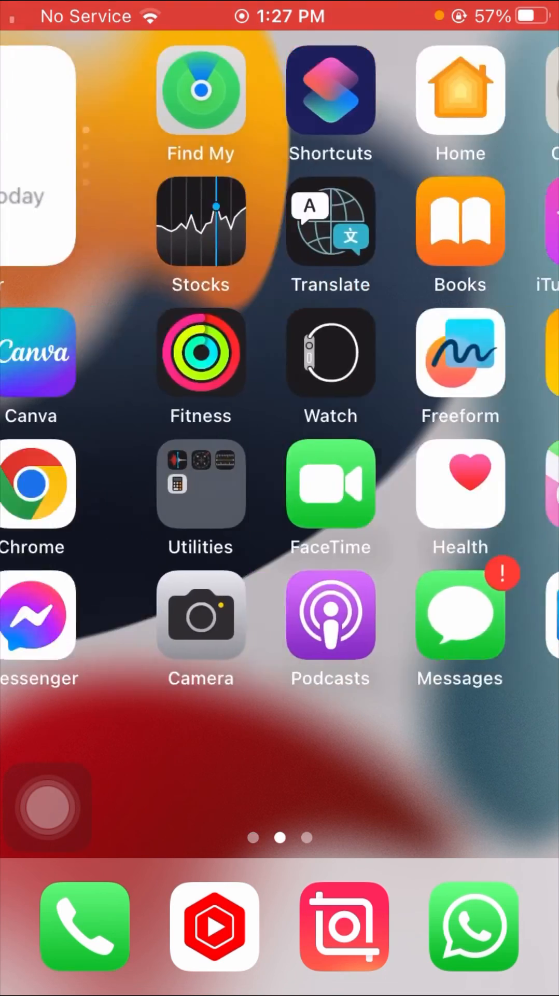